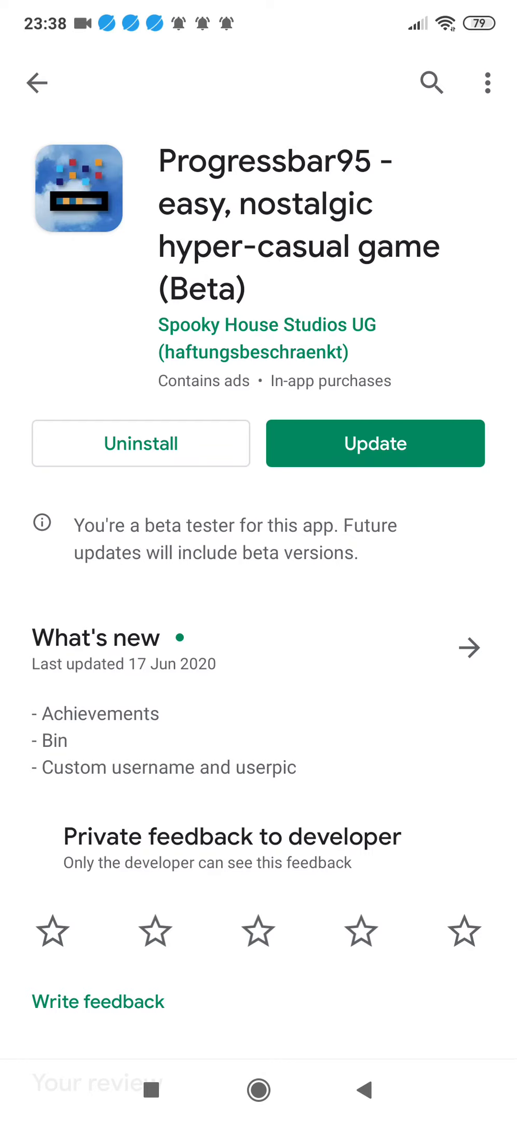
Update the Progressbar95 beta from its Play Store page and wait for the install.
left_click(375, 443)
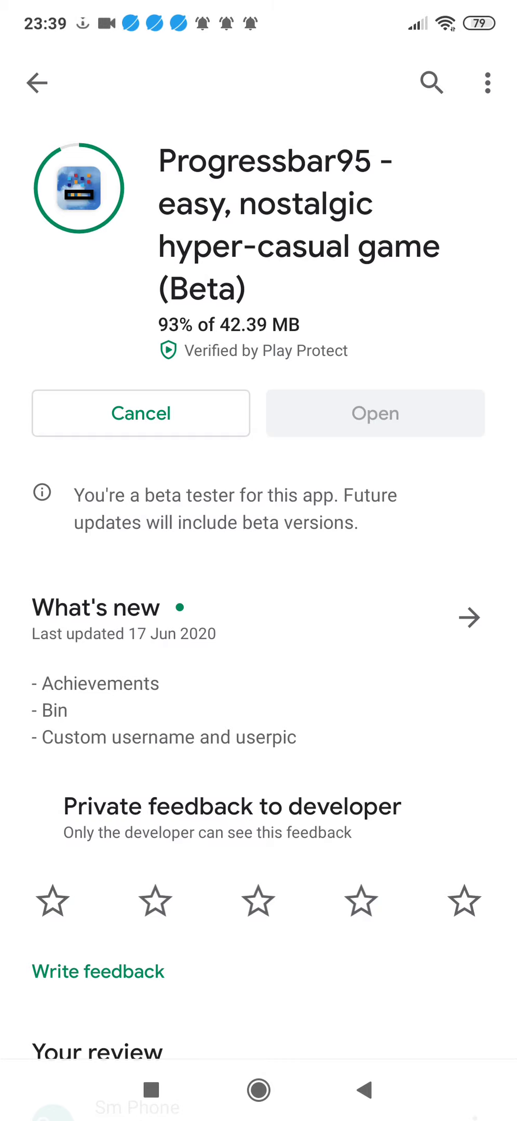
scroll("down", 3)
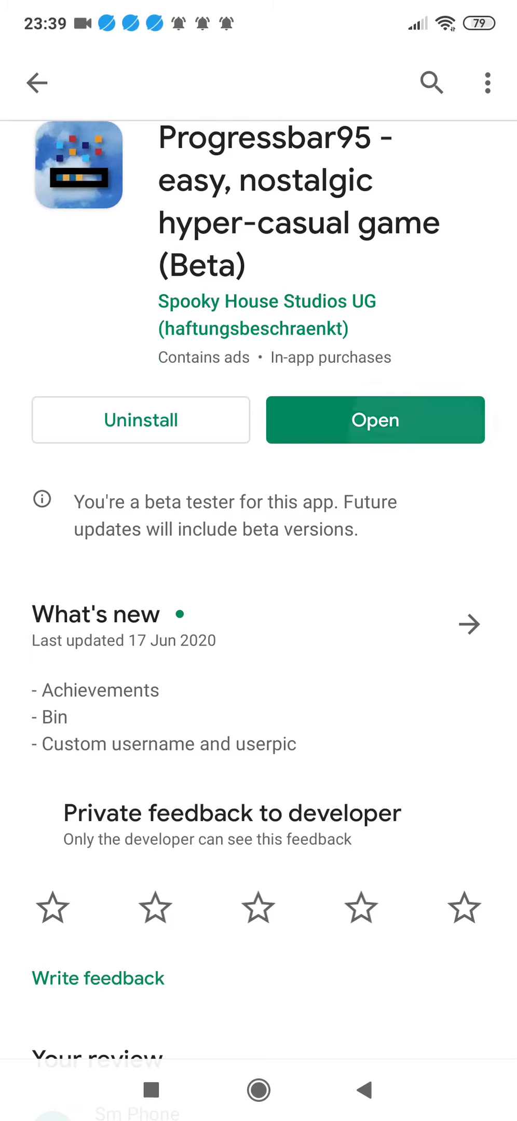
Launch the updated game and dismiss the Bin pet tip and status window.
left_click(375, 420)
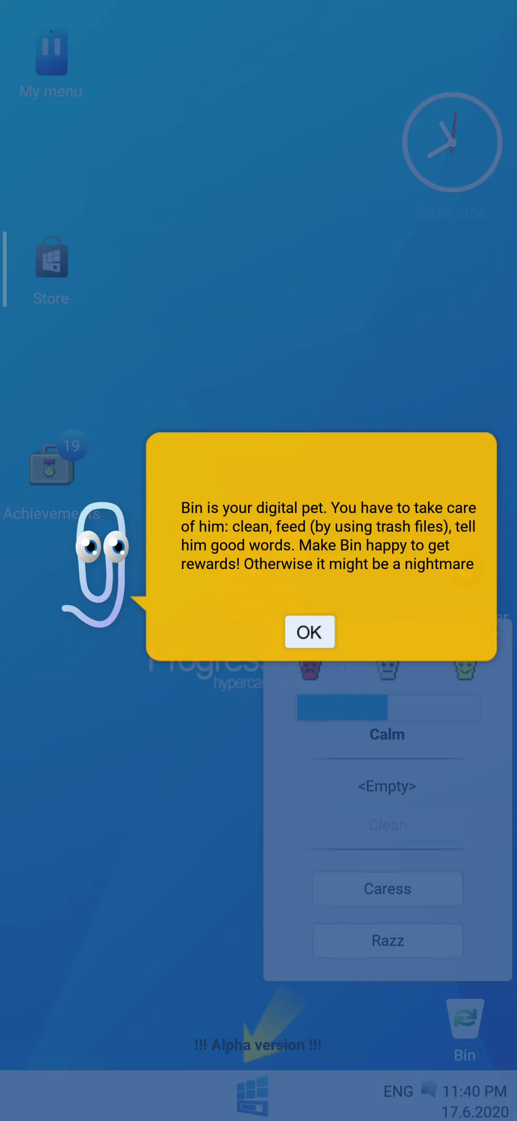
left_click(309, 632)
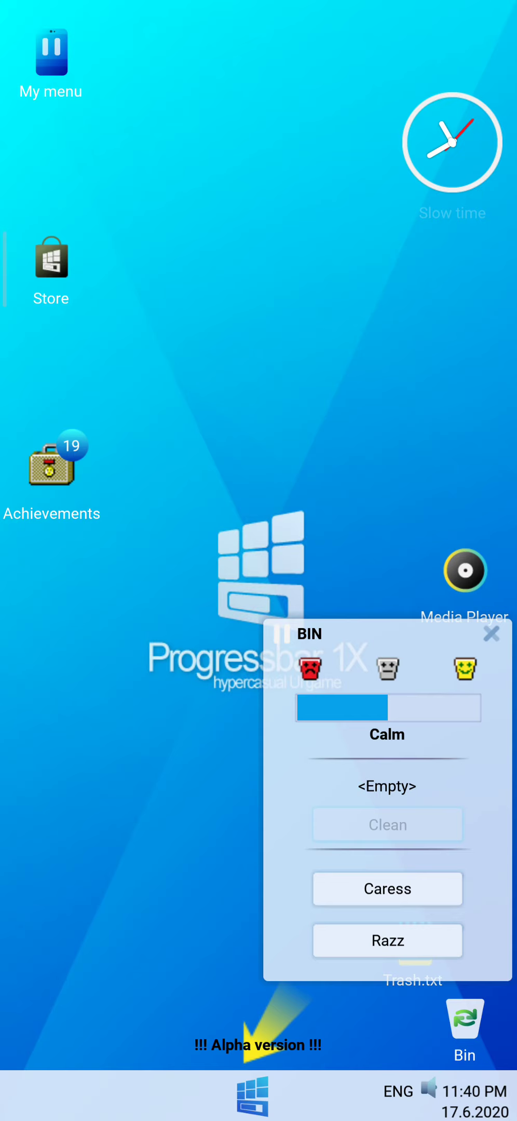
left_click(491, 634)
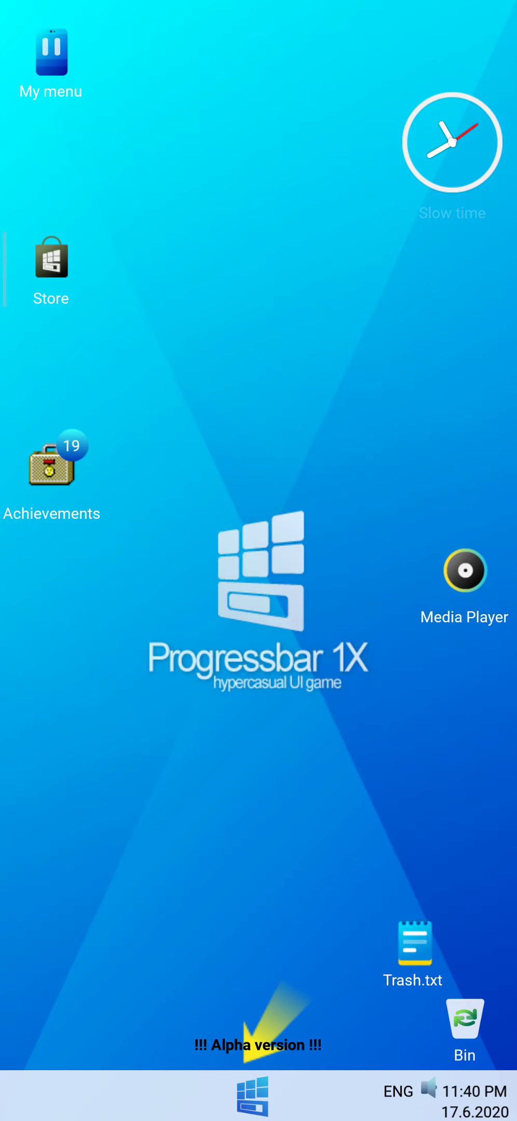
Feed Trash.txt to the Bin pet, then try Clean, which is refused until tomorrow.
left_click_drag(412, 954, 465, 1019)
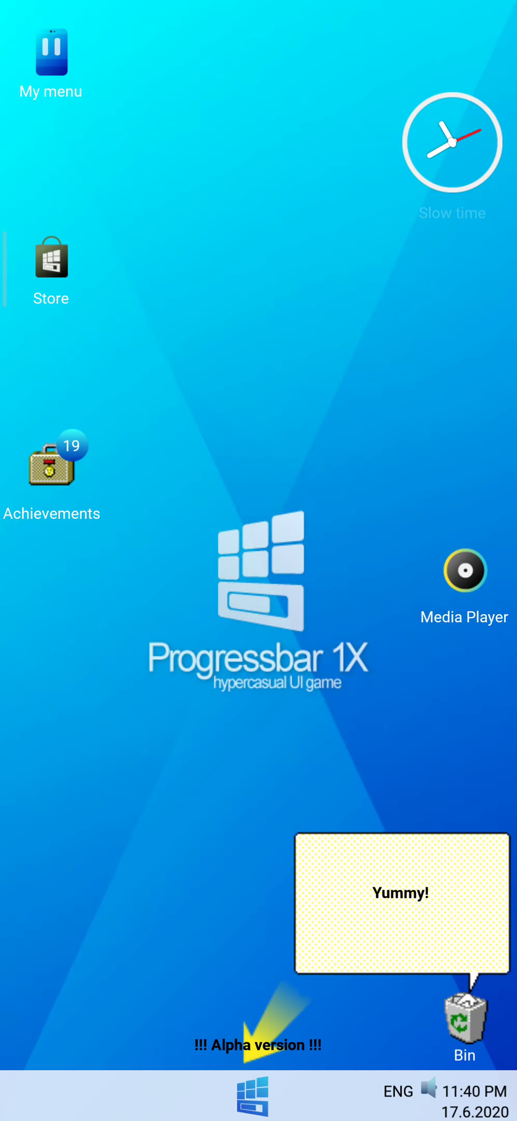
left_click(462, 1019)
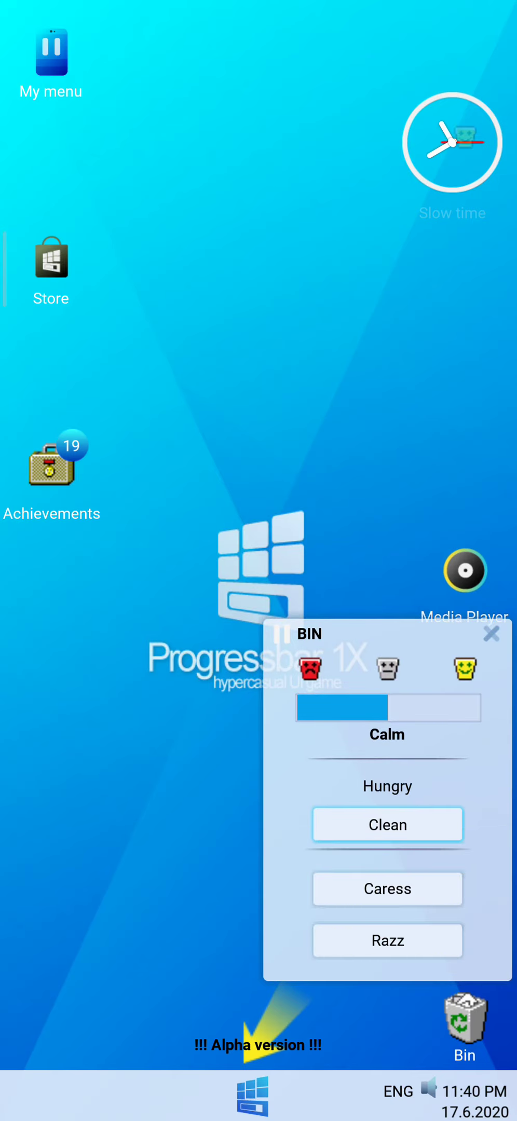
left_click(387, 825)
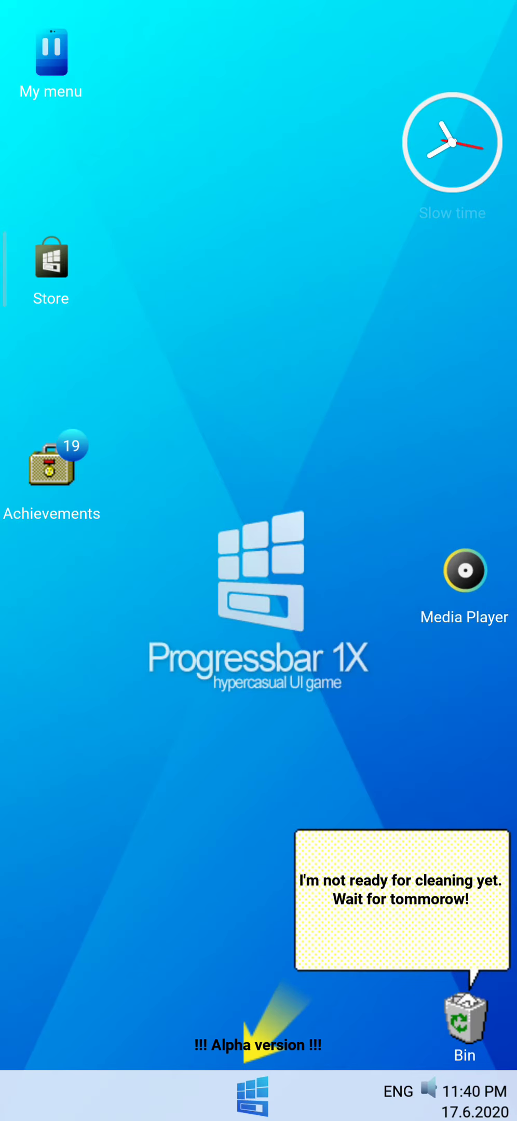
left_click(460, 1020)
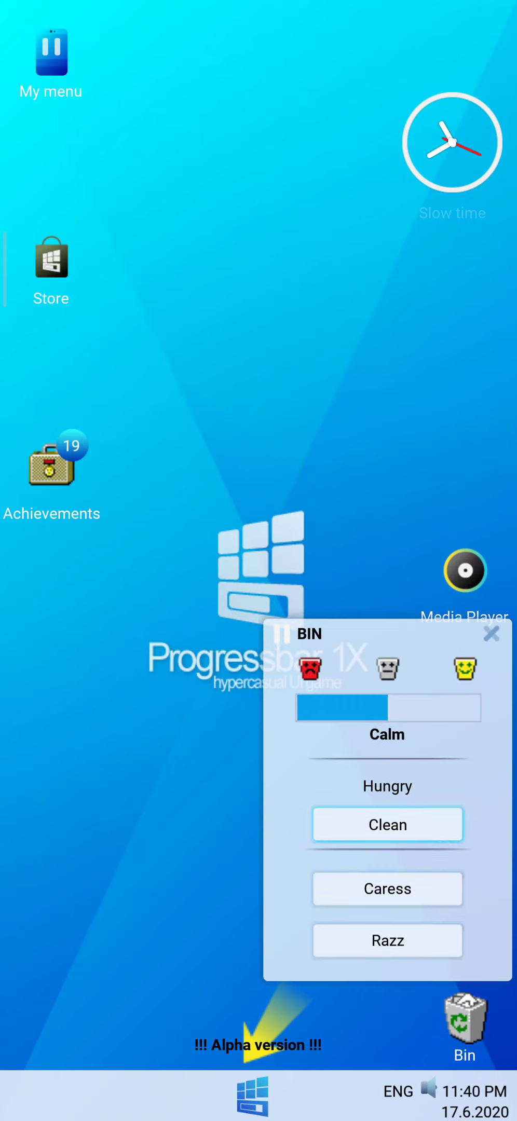
left_click(491, 634)
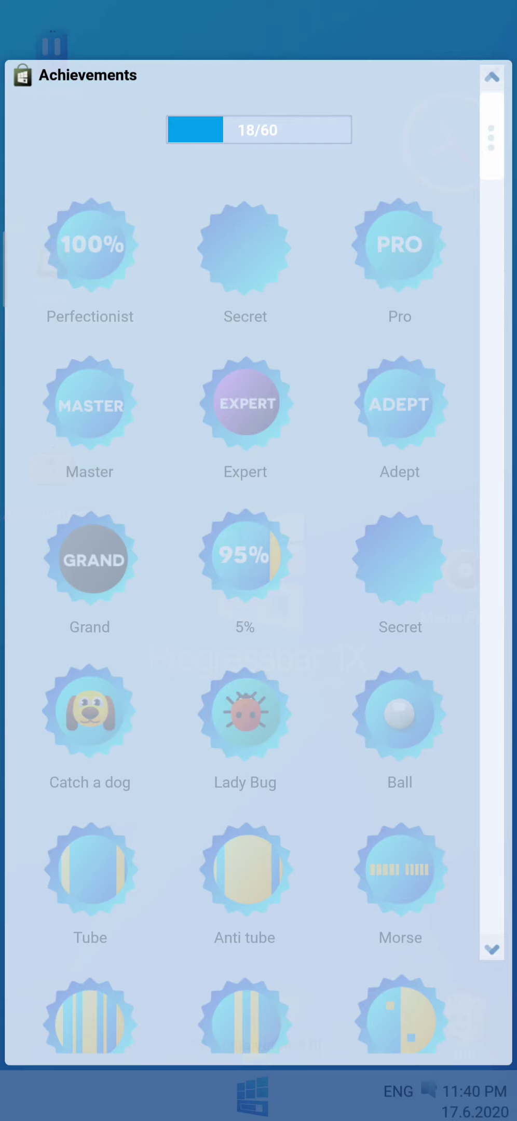
Scroll the achievements and view the Collector of classics badge details.
scroll("down", 3)
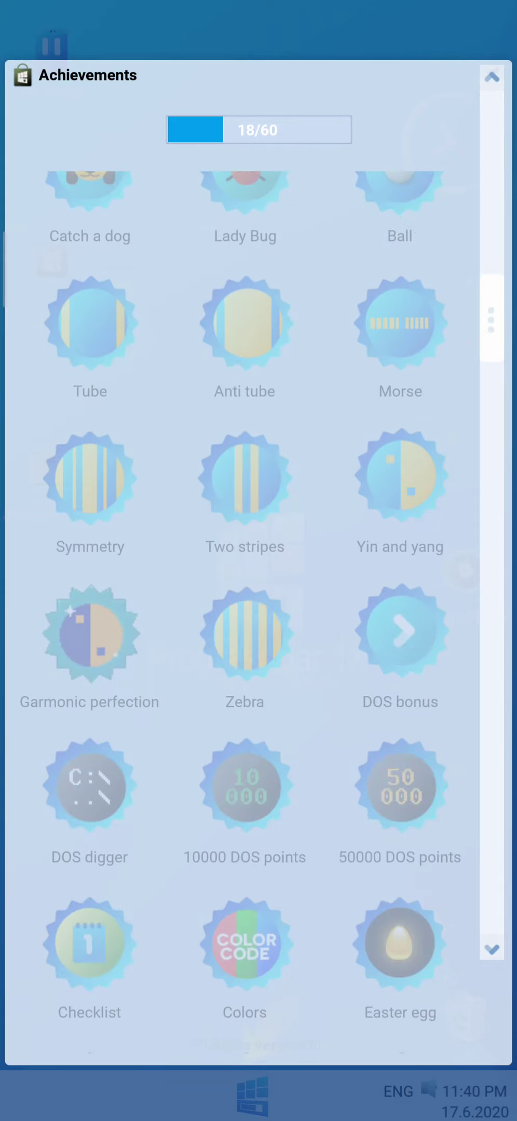
scroll("down", 3)
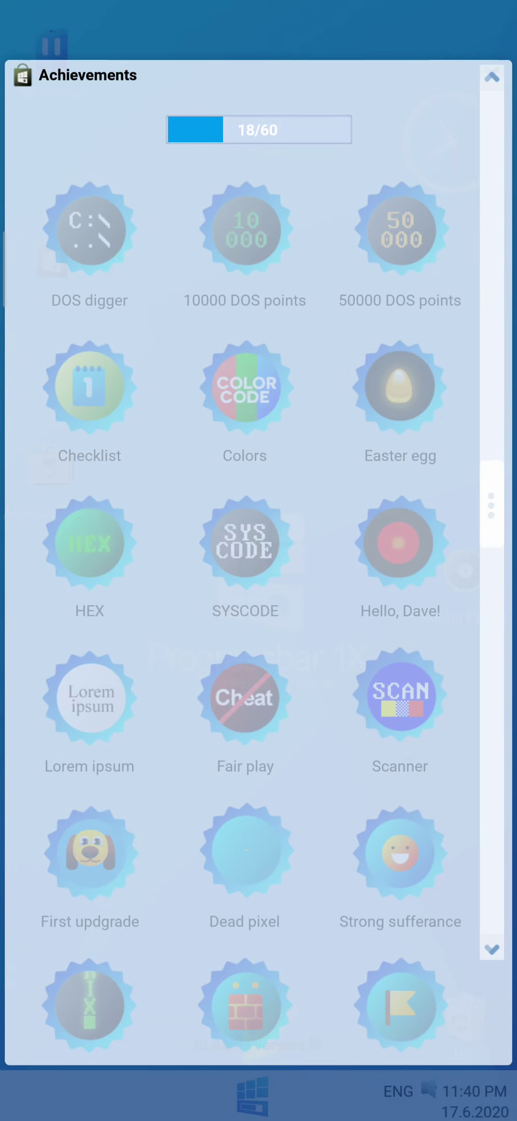
scroll("down", 3)
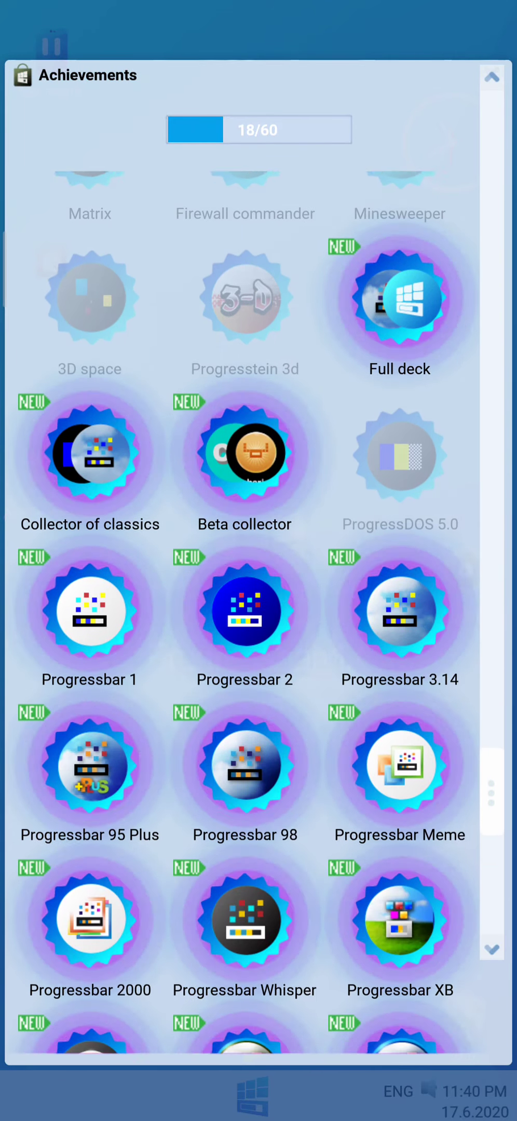
left_click(90, 455)
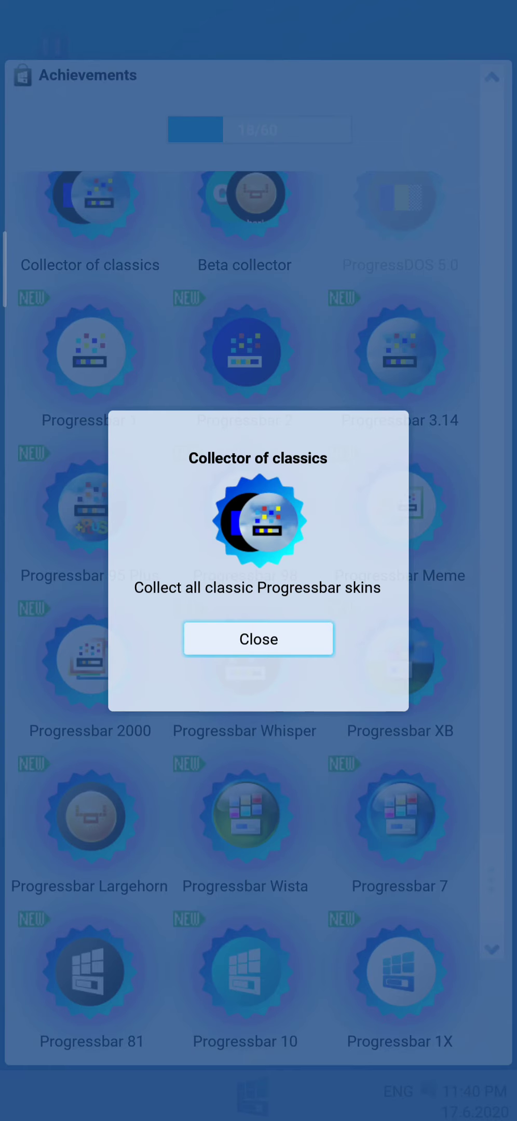
left_click(258, 639)
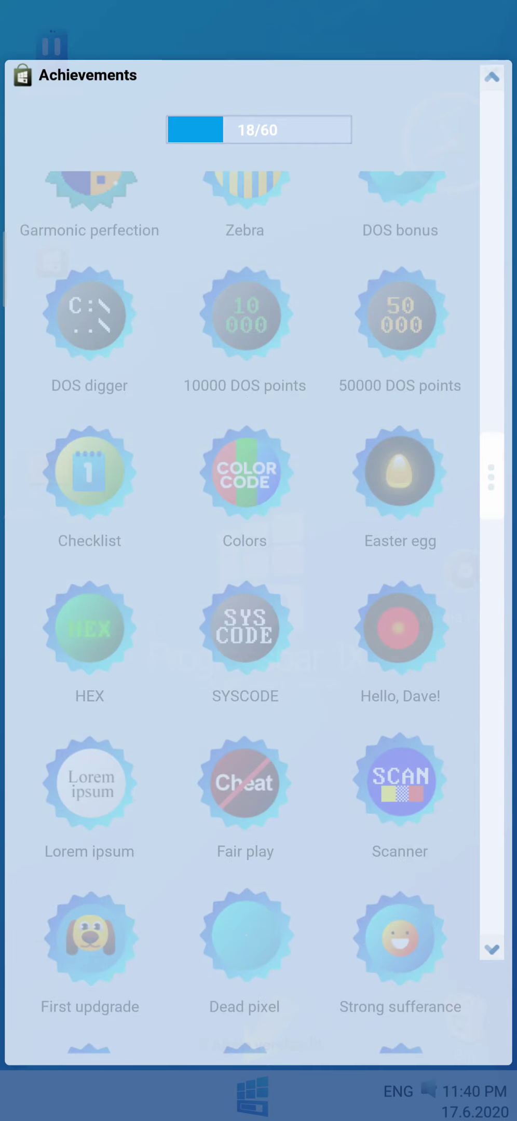
Scroll further, check the Yin and yang badge, and browse to the list's end.
scroll("down", 3)
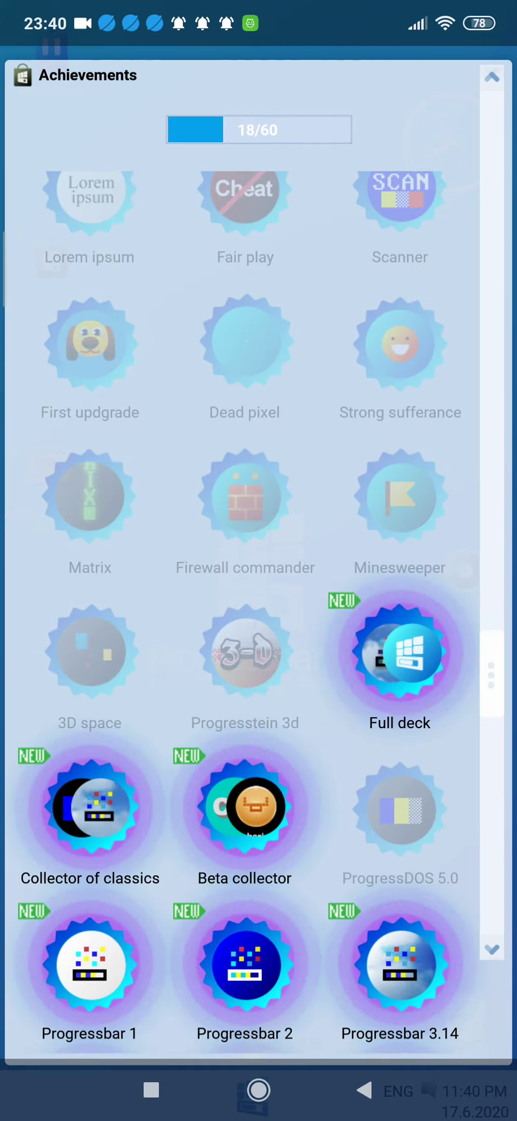
scroll("down", 3)
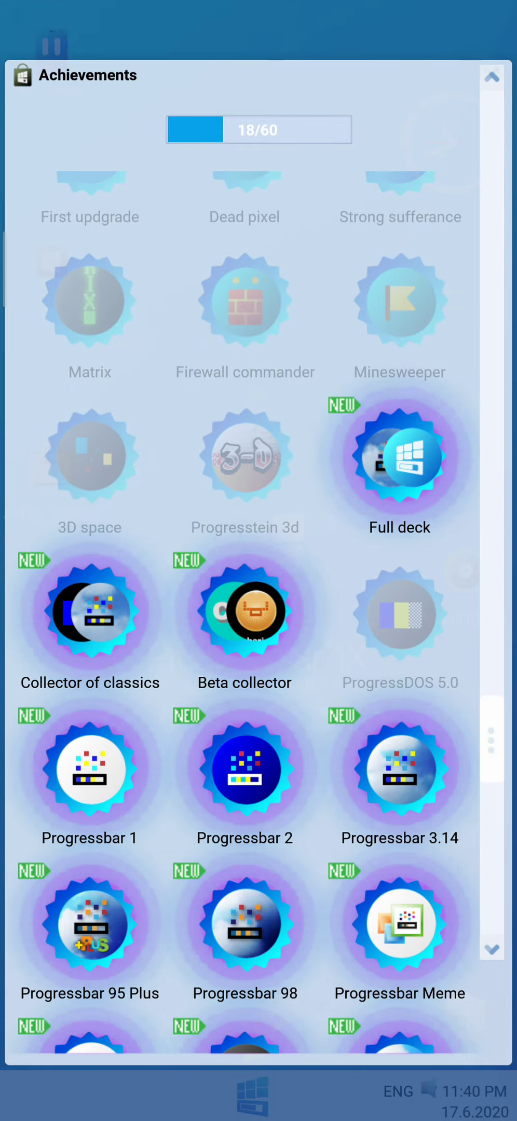
scroll("down", 3)
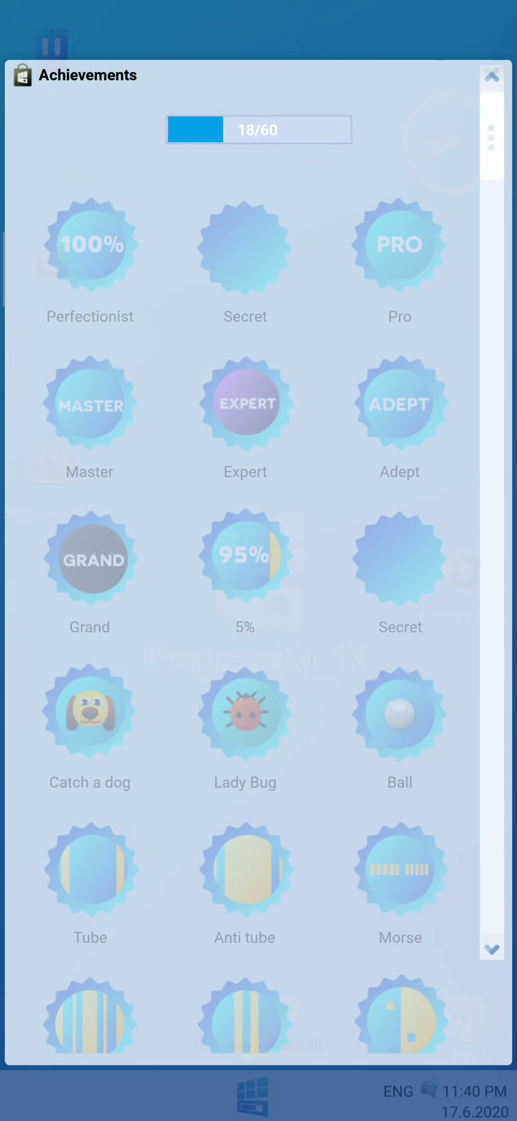
left_click(401, 1024)
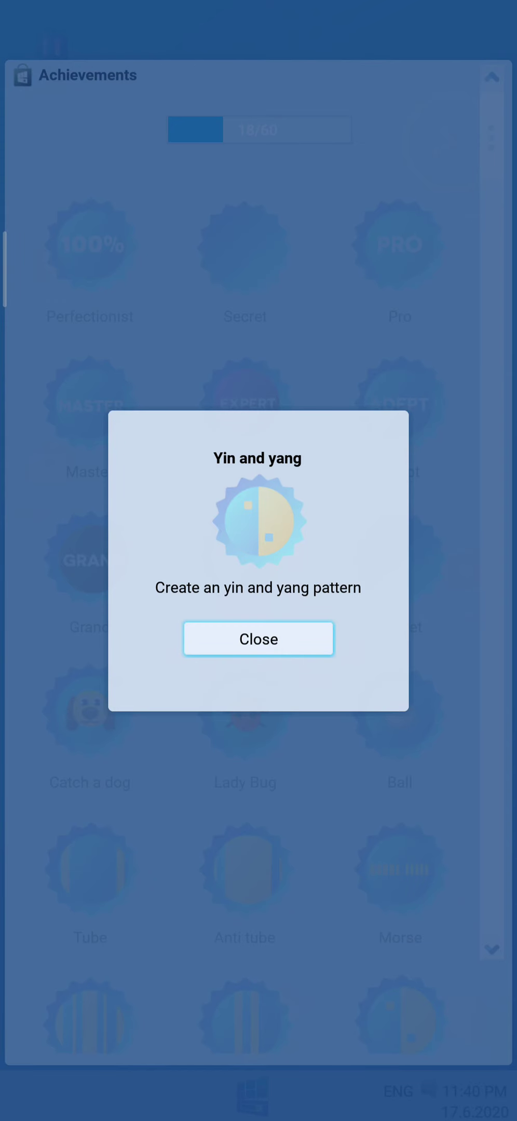
left_click(258, 639)
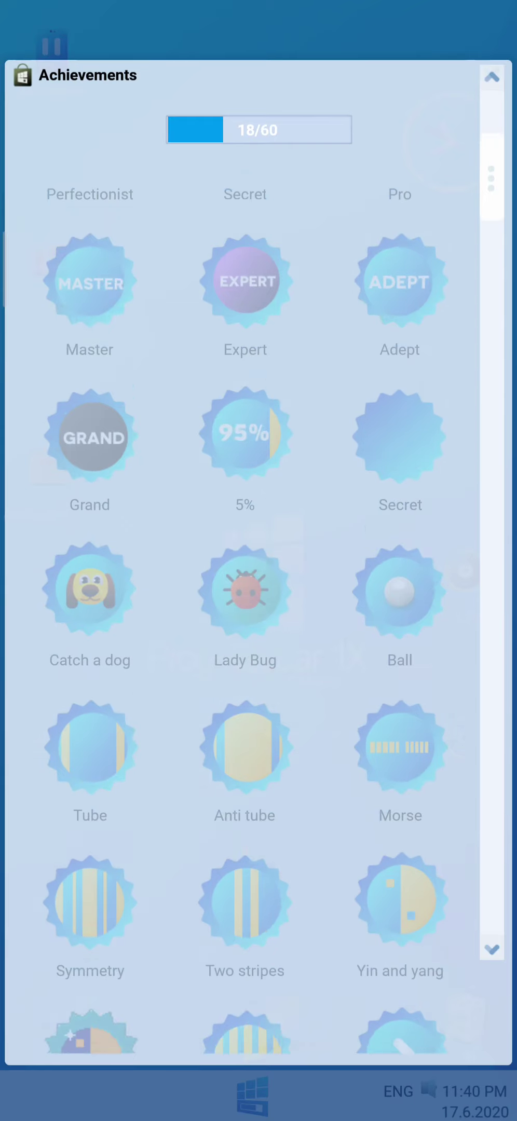
scroll("down", 3)
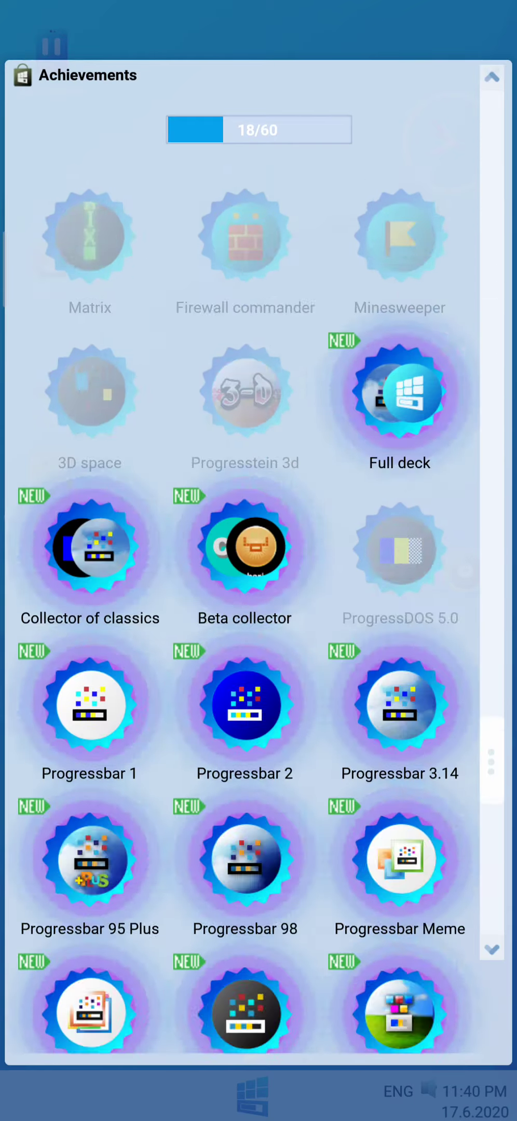
scroll("down", 3)
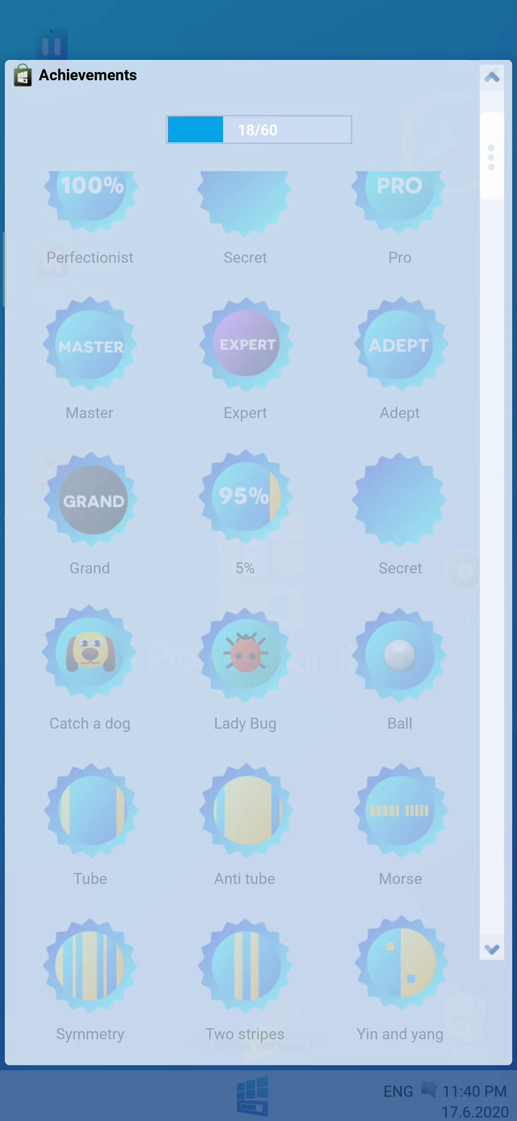
scroll("down", 3)
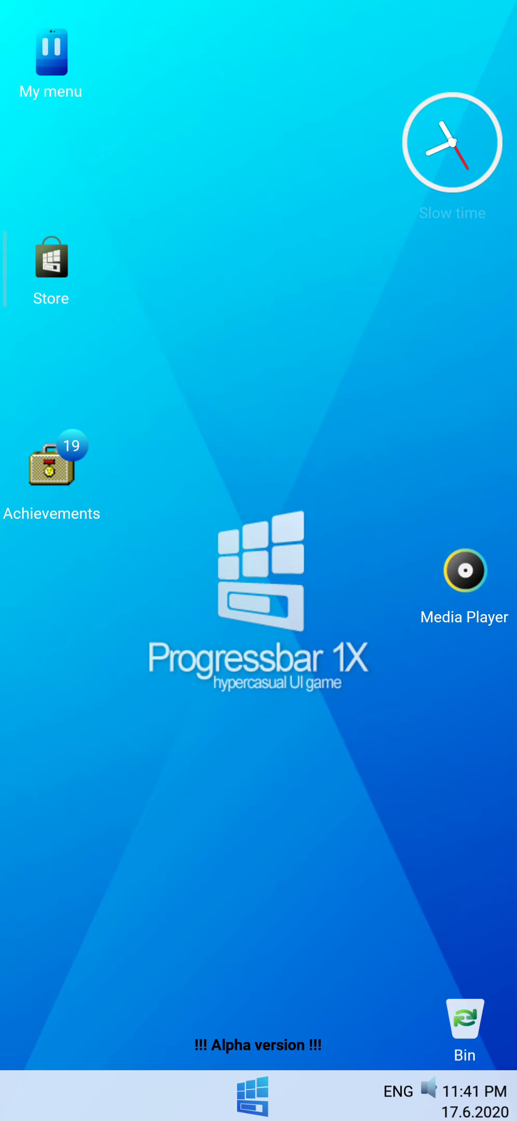
left_click(253, 1097)
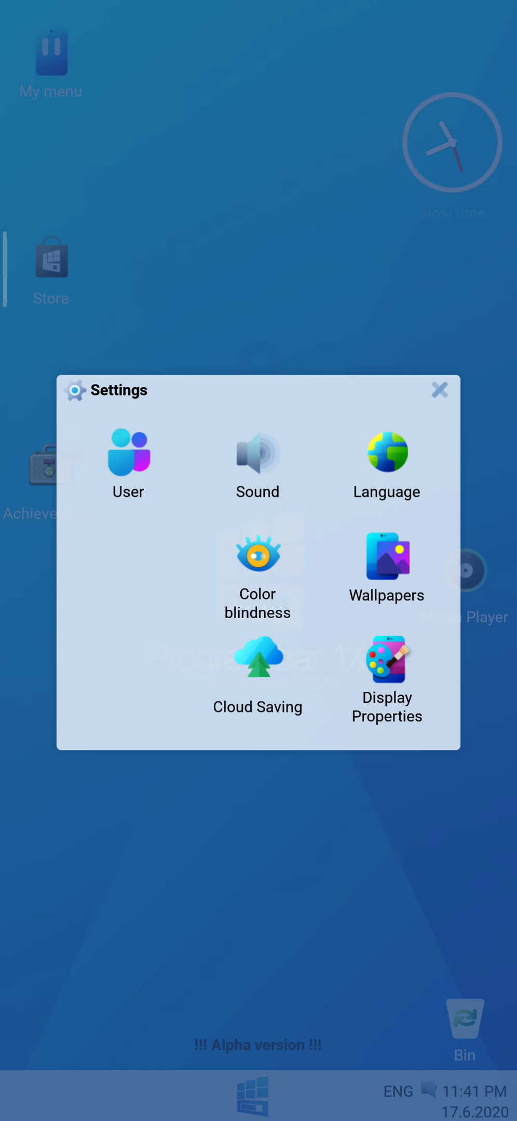
left_click(387, 558)
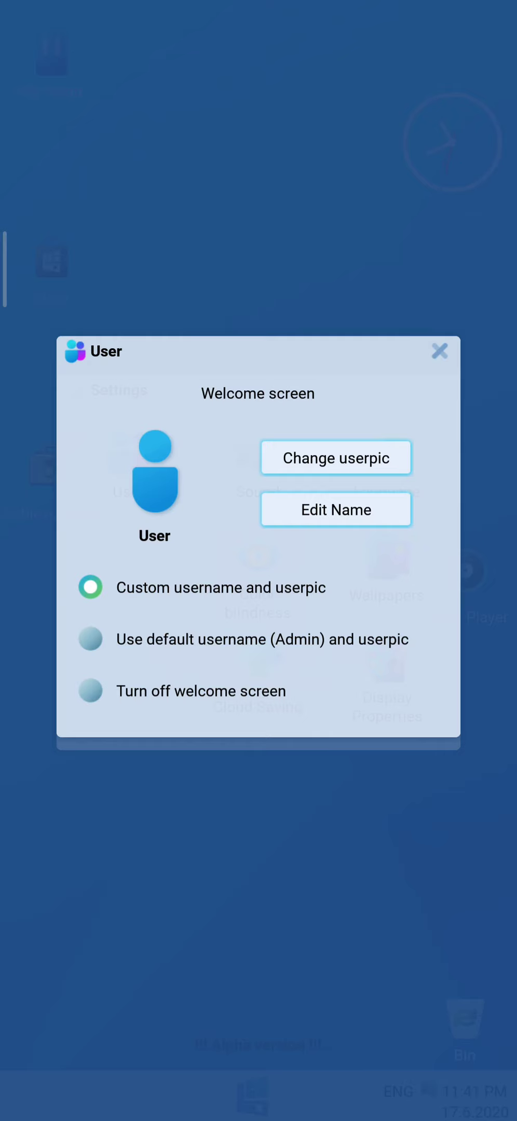
left_click(439, 351)
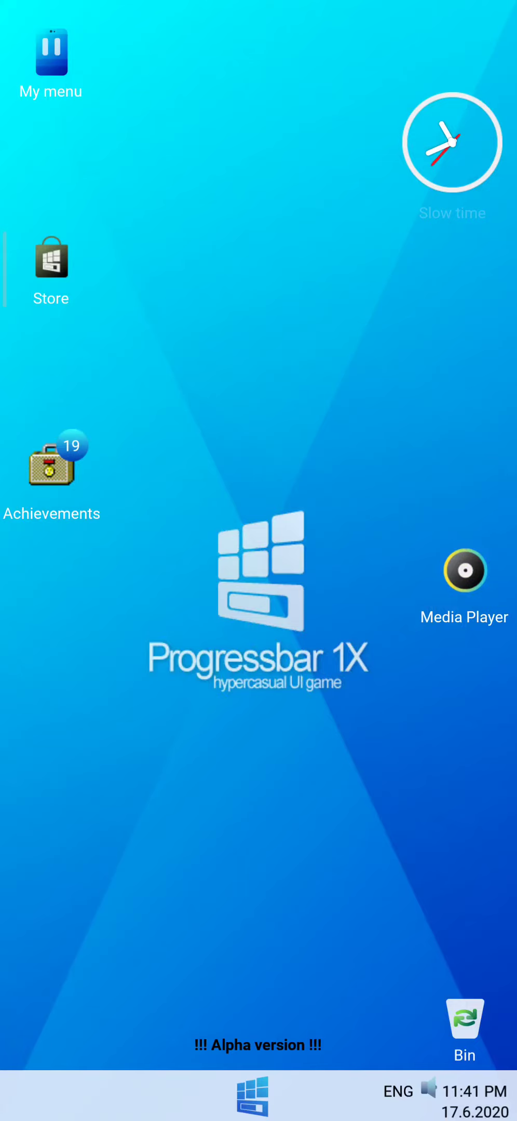
Launch Progressterminal from the Start menu and submit the command BD.
left_click(256, 1098)
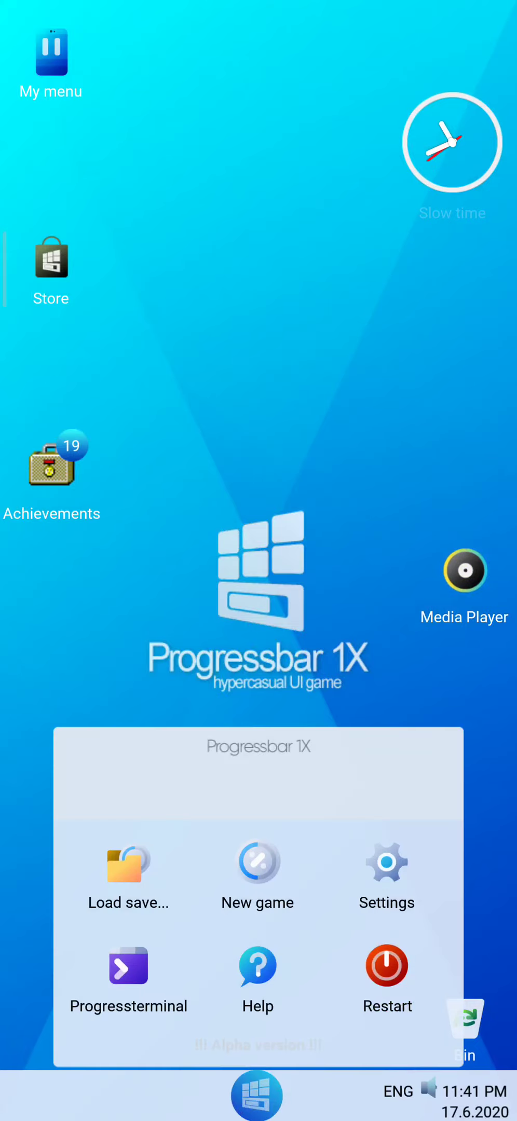
left_click(256, 1099)
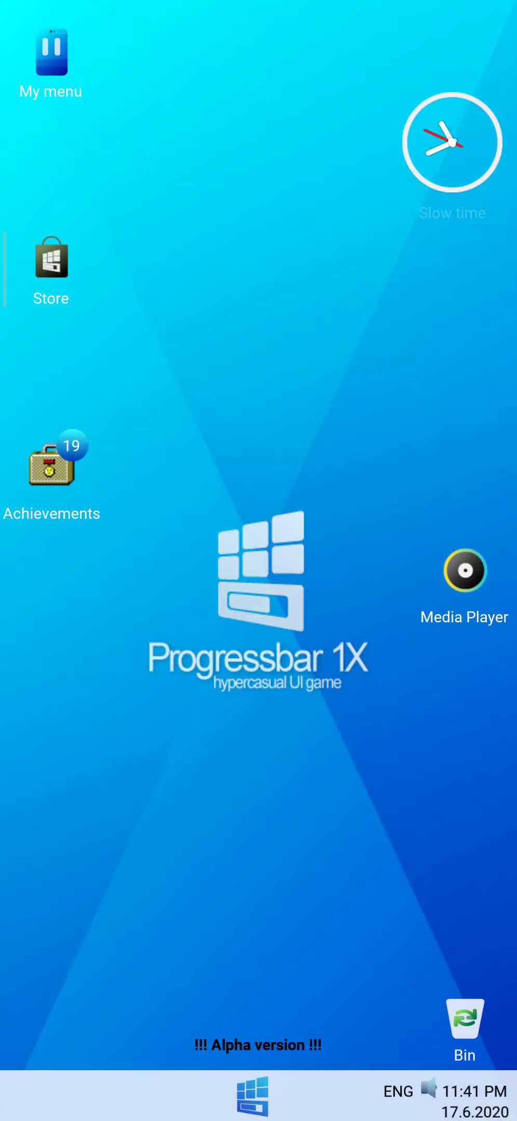
left_click(256, 1100)
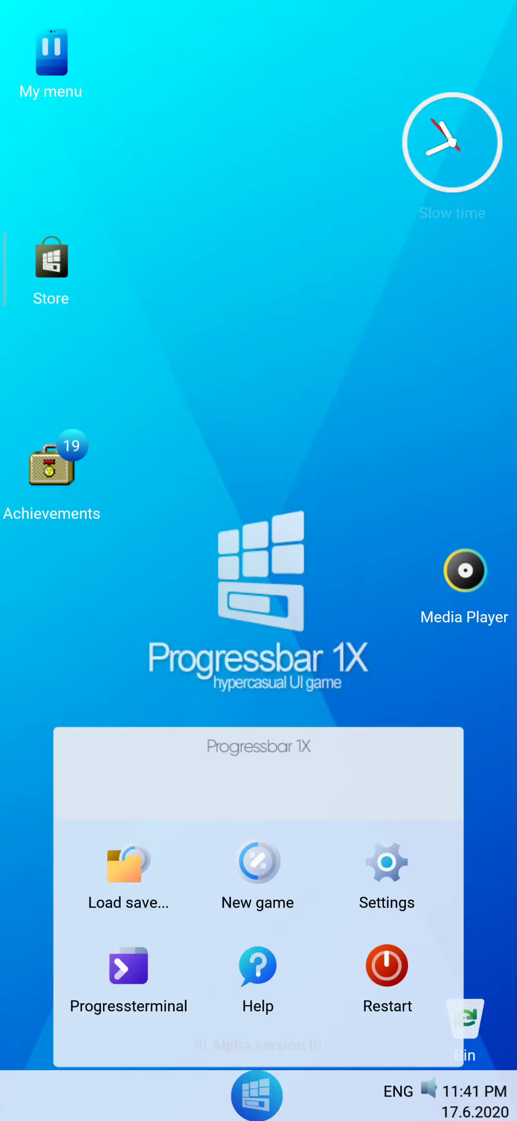
left_click(129, 967)
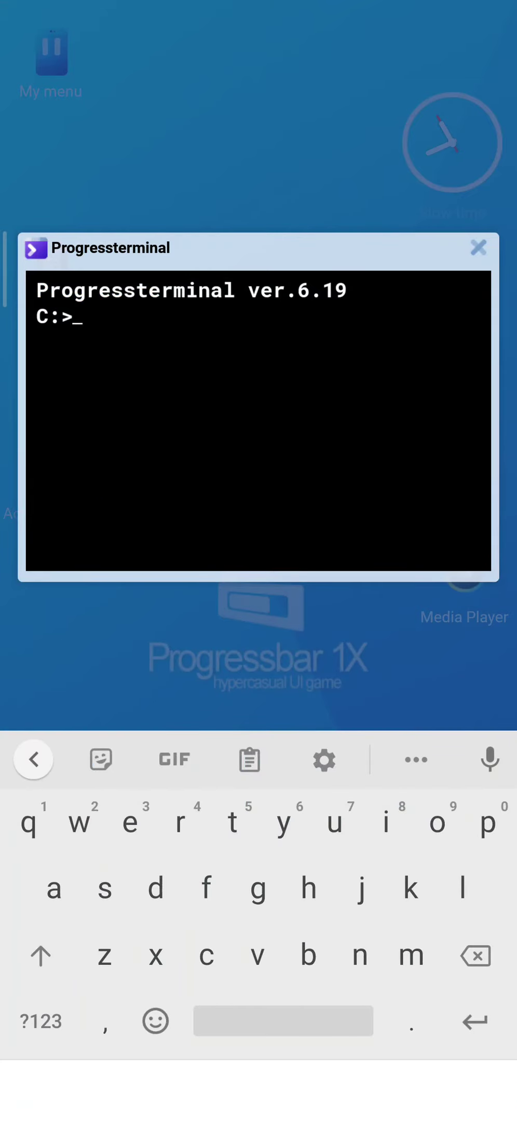
type("BD")
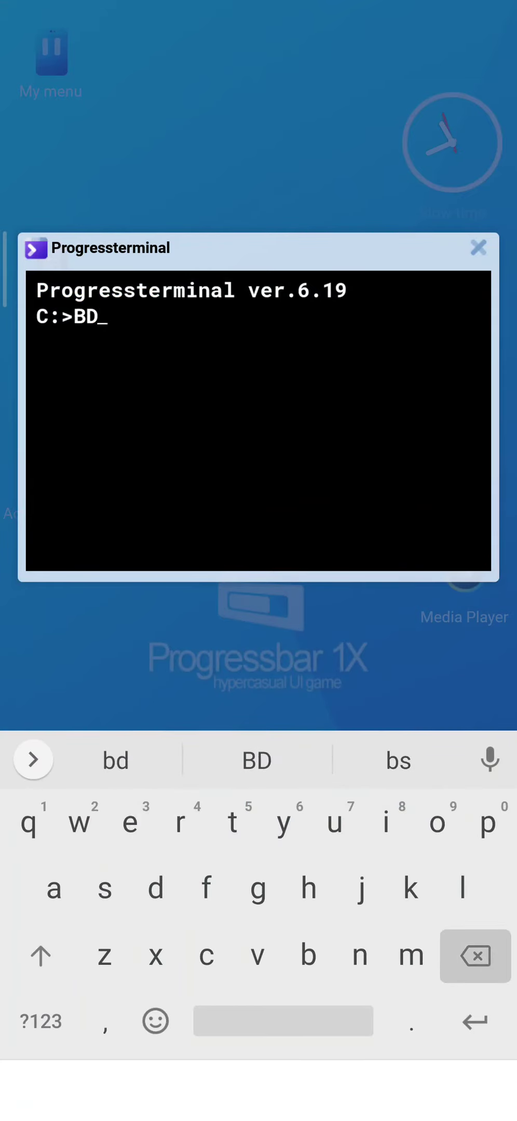
key("Enter")
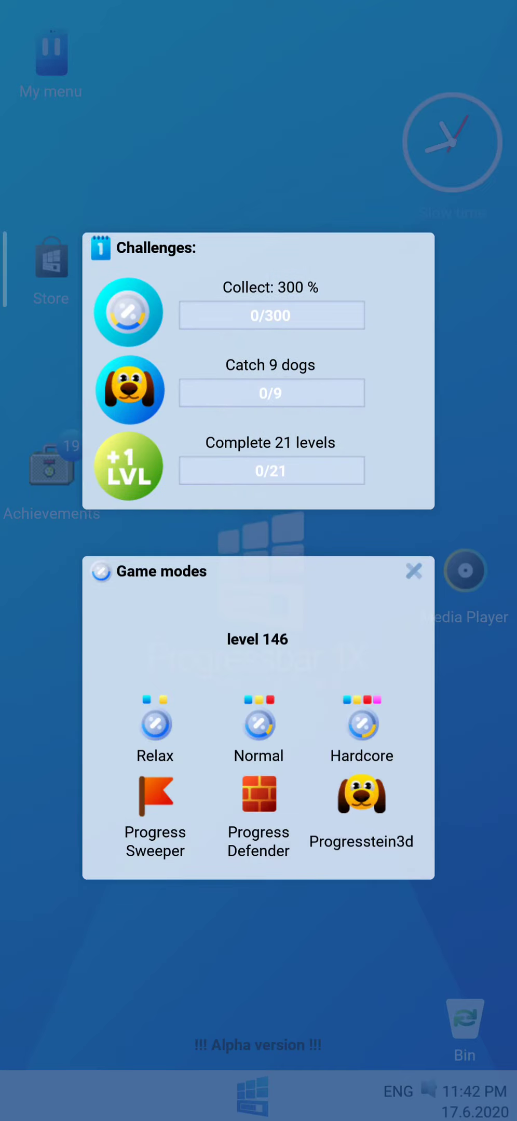
Start level 146 in Relax mode, dismiss the popup, and rotate the bar to catch segments.
left_click(155, 724)
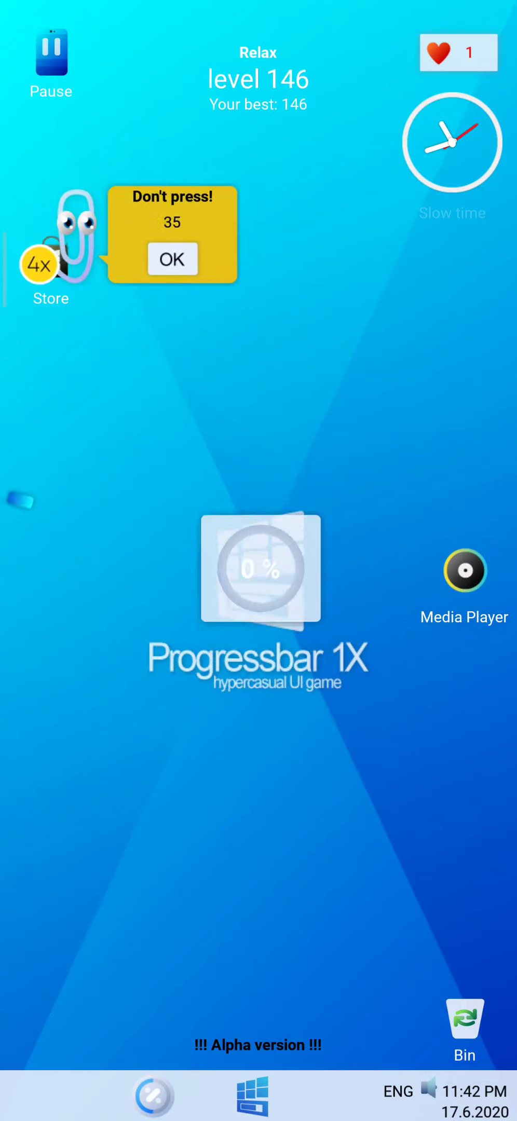
left_click(172, 259)
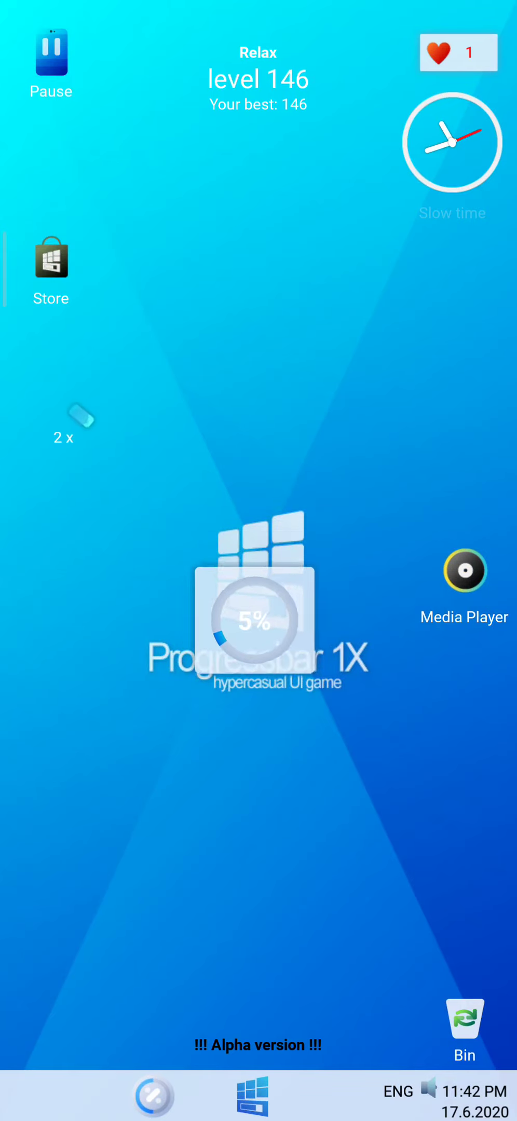
left_click(257, 623)
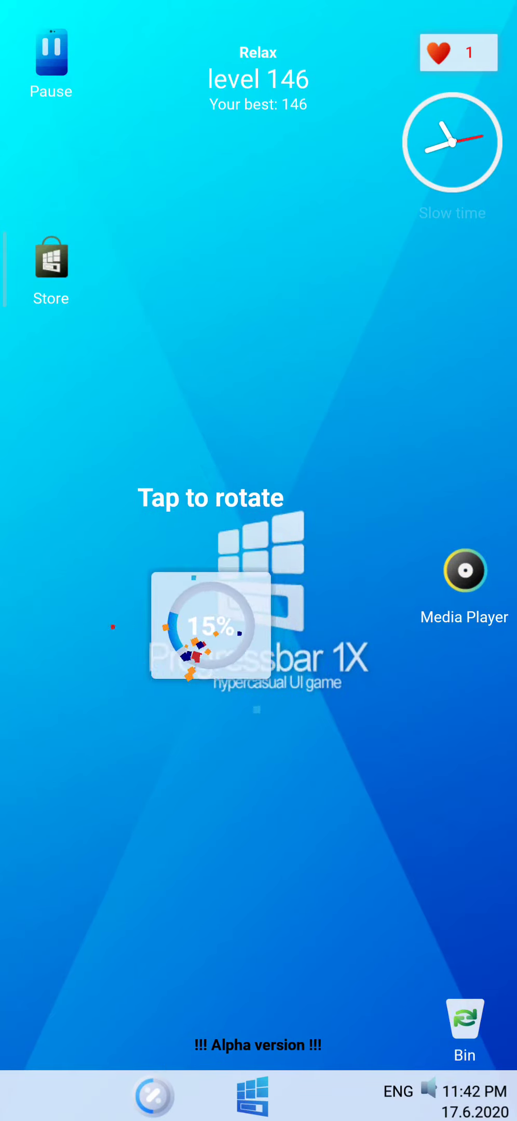
left_click(212, 626)
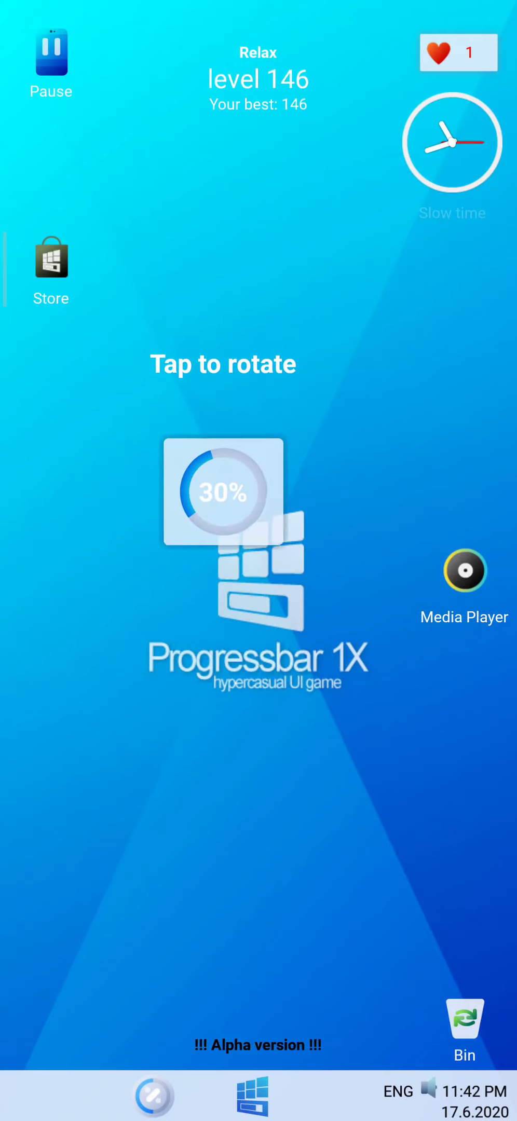
left_click(219, 491)
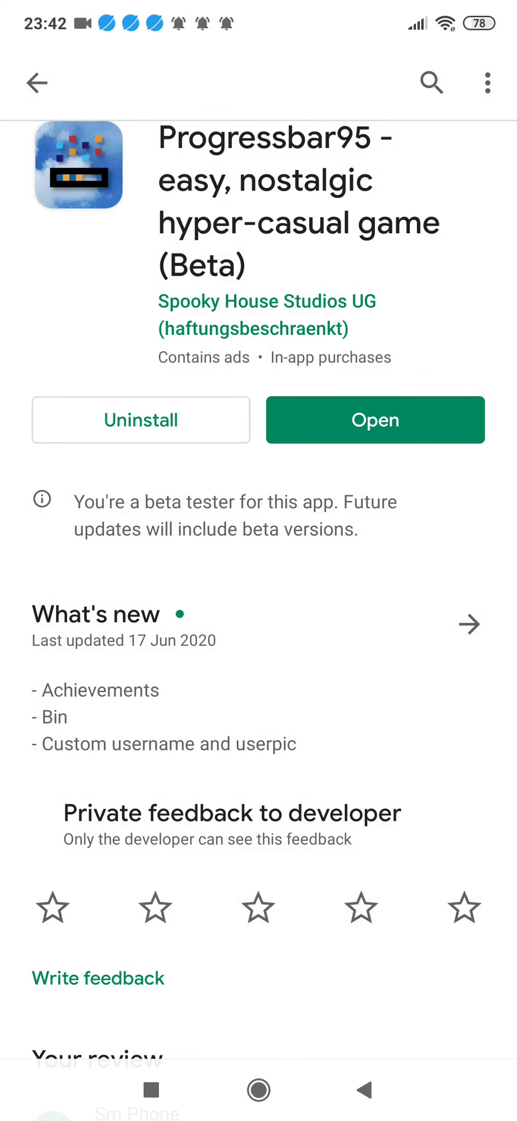
scroll("down", 3)
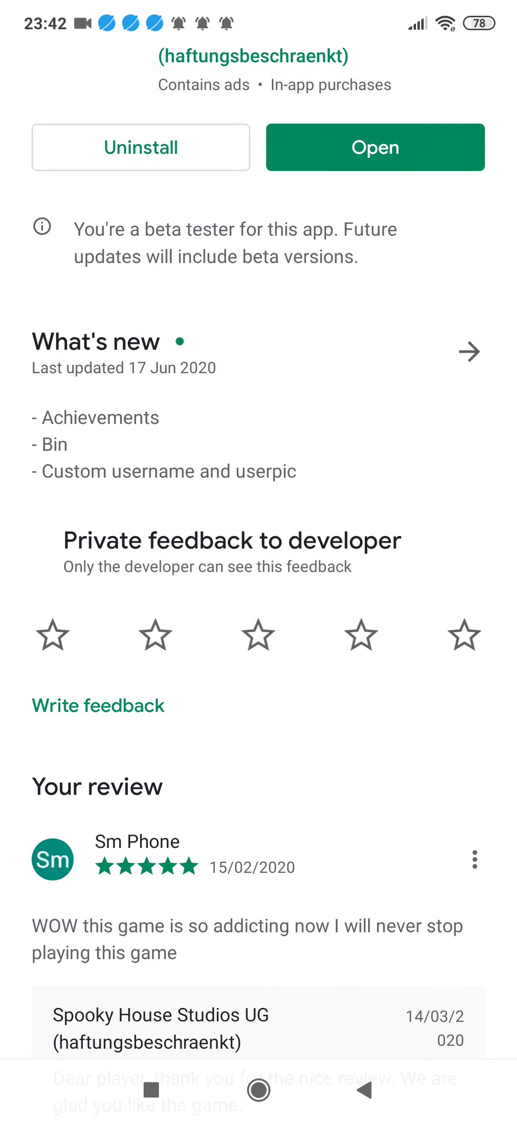
scroll("down", 3)
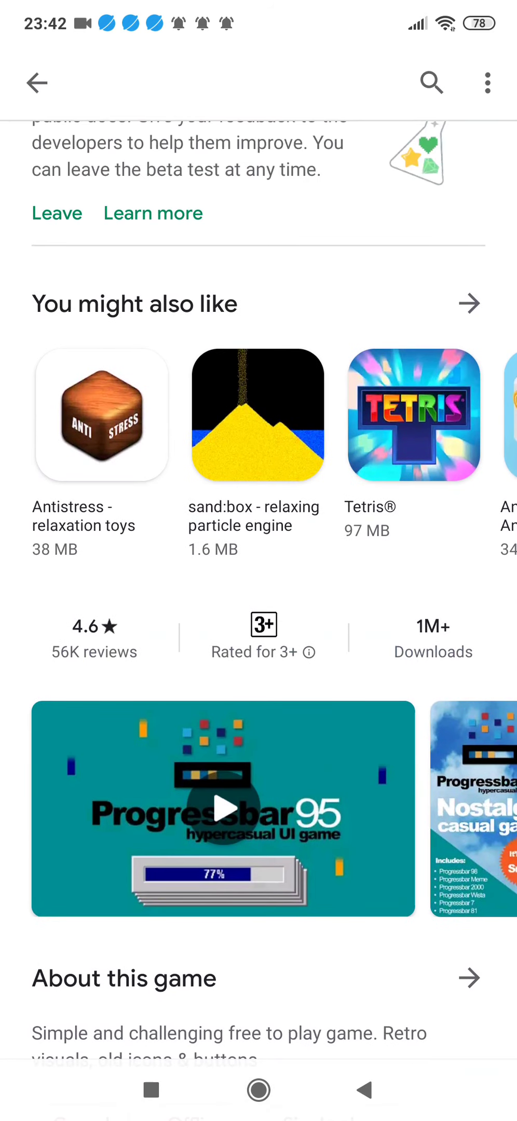
scroll("down", 3)
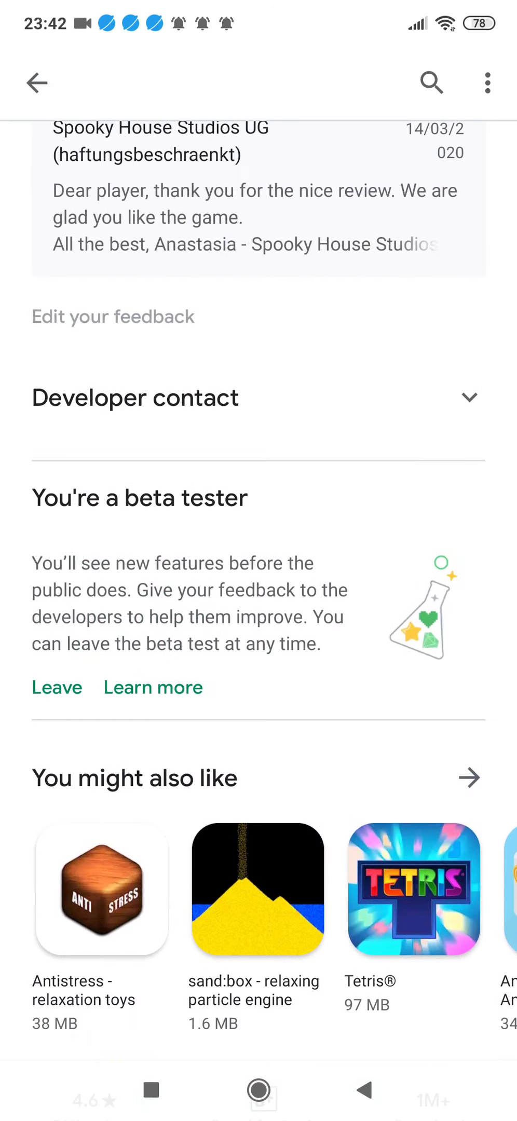
scroll("down", 3)
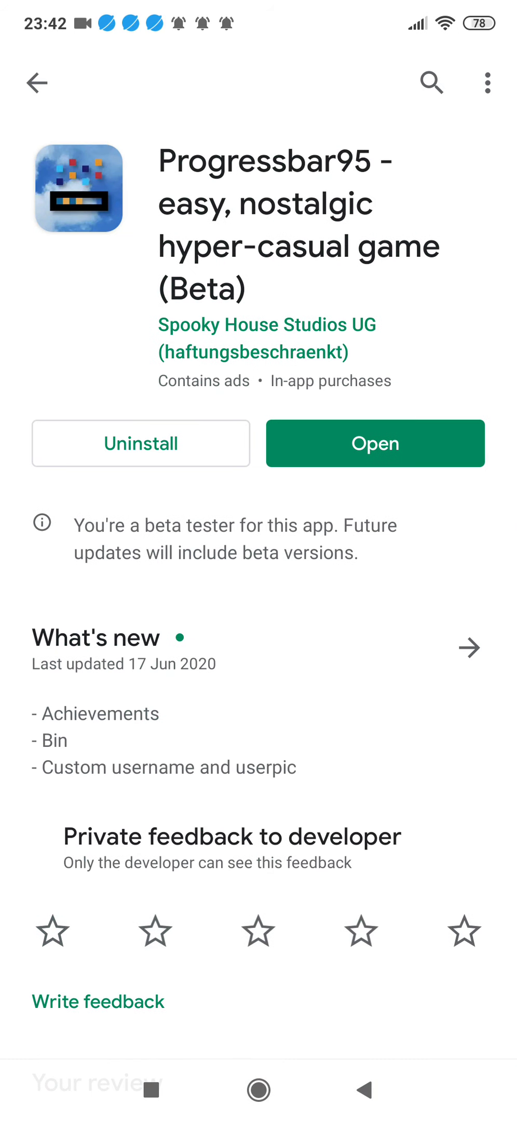